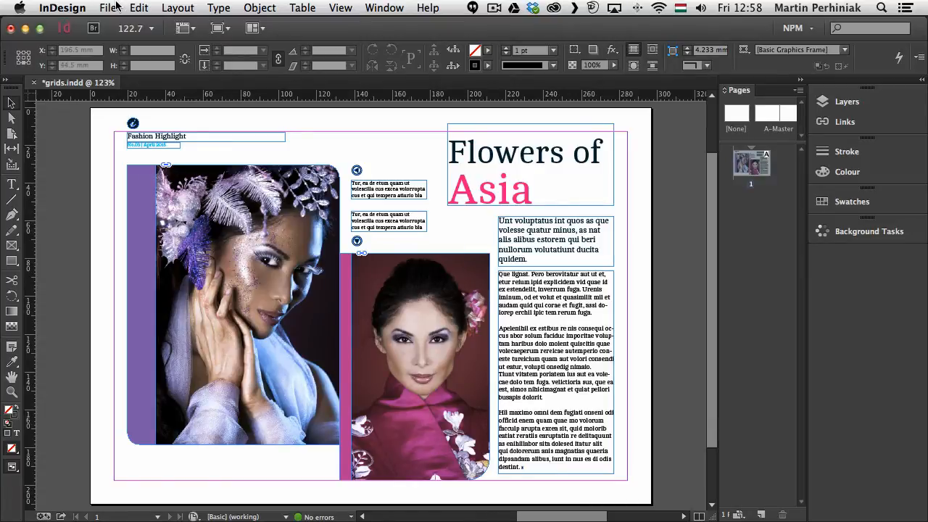
# - Check the Grids preferences, then turn on Show Document Grid for the spread
pyautogui.click(62, 8)
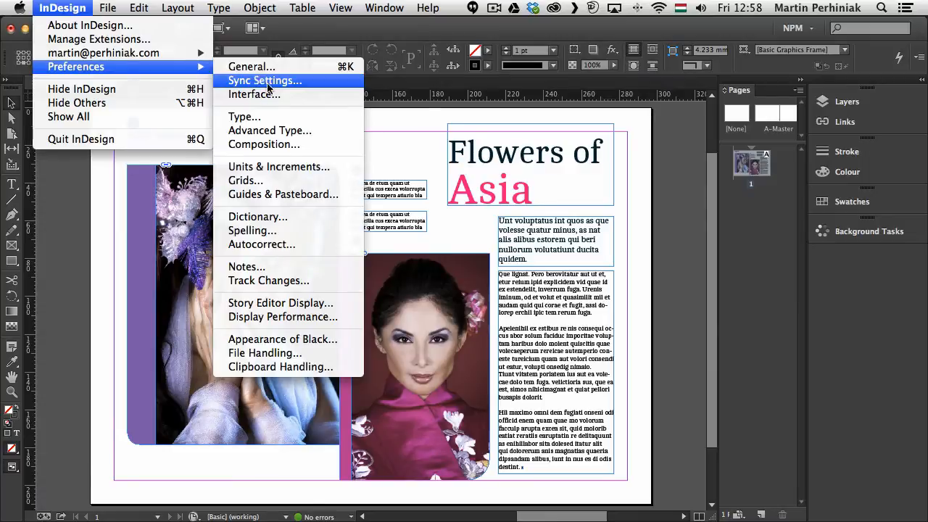
pyautogui.click(245, 180)
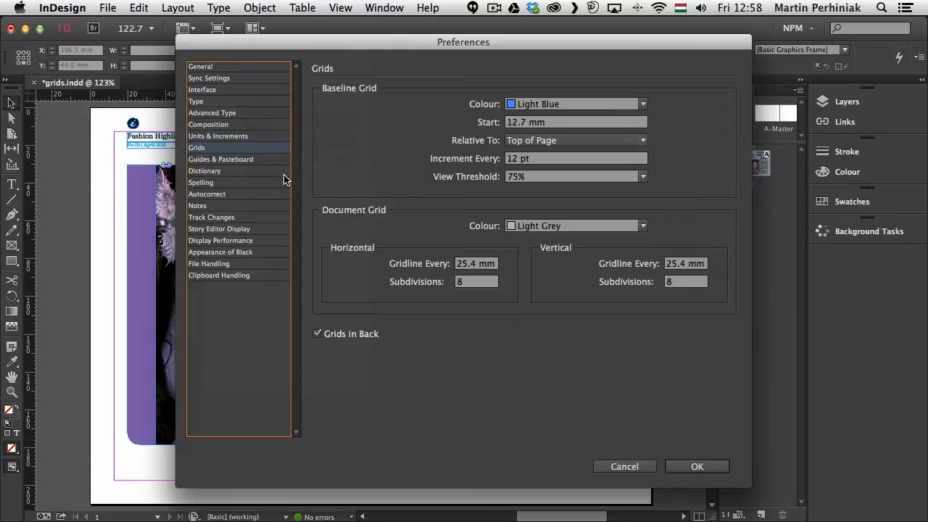
pyautogui.moveTo(372, 110)
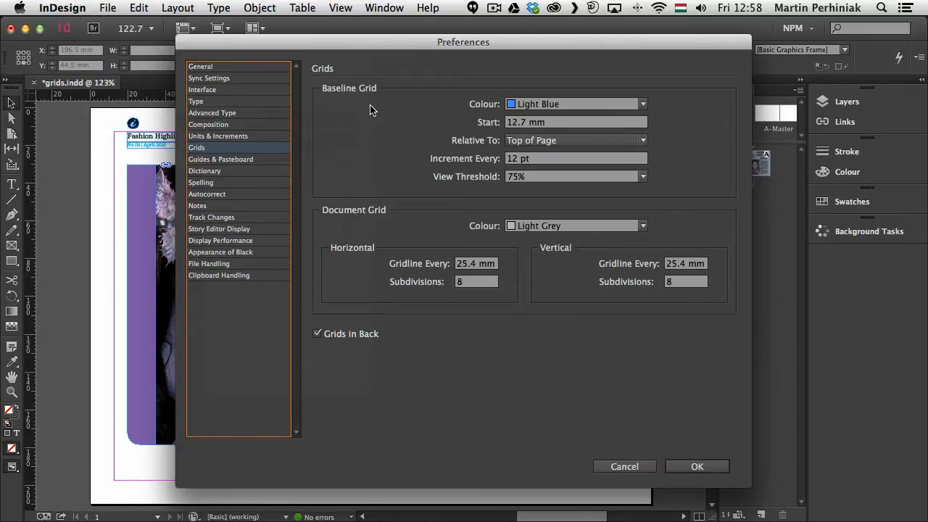
pyautogui.moveTo(468, 222)
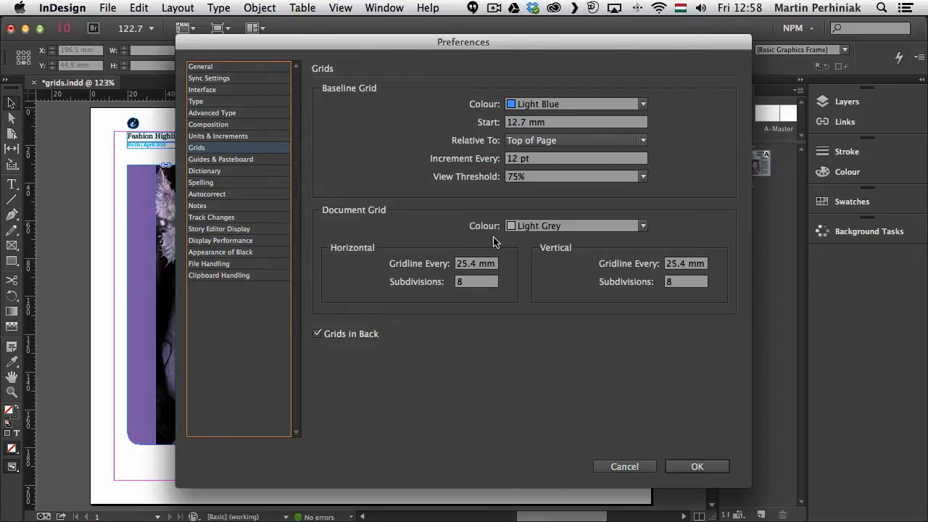
pyautogui.moveTo(513, 114)
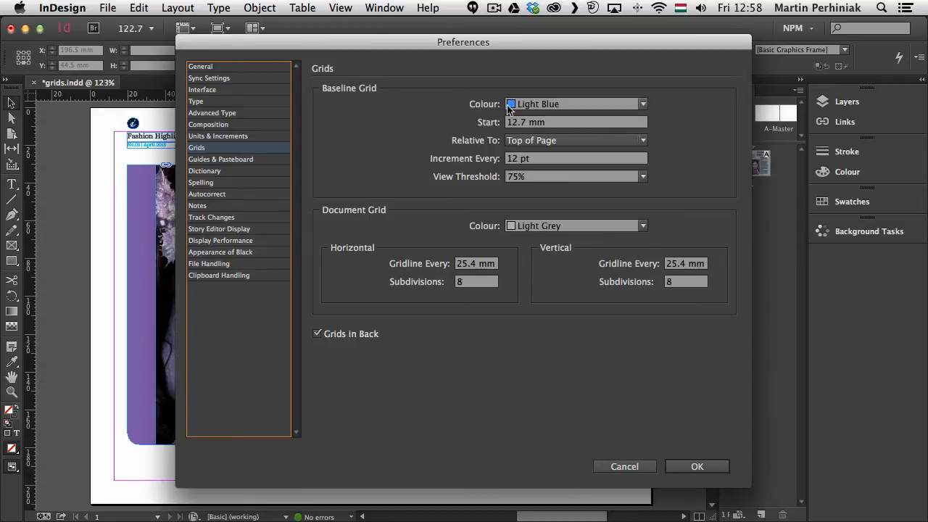
pyautogui.moveTo(547, 231)
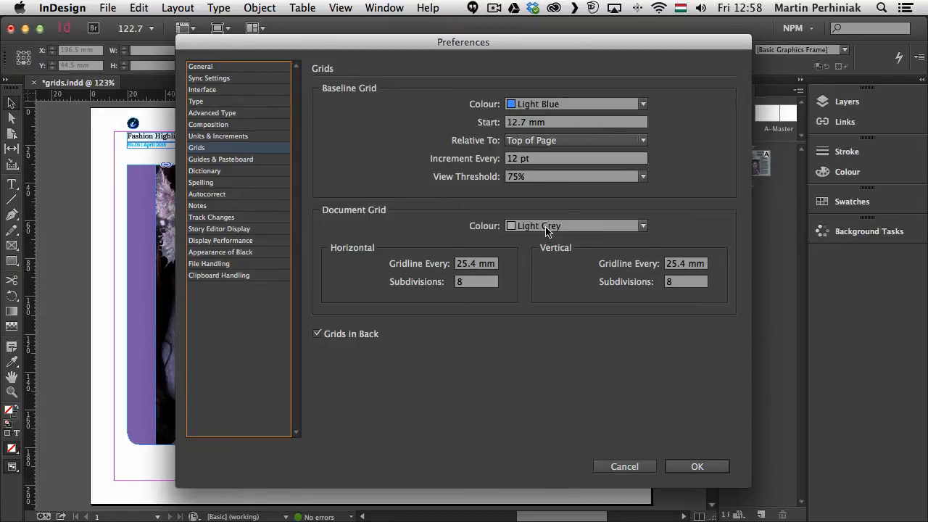
pyautogui.moveTo(396, 252)
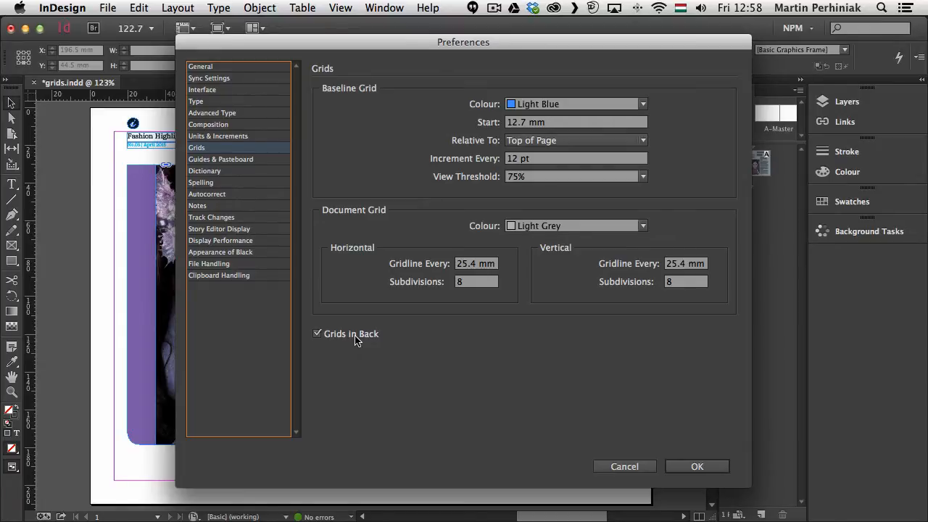
pyautogui.moveTo(529, 378)
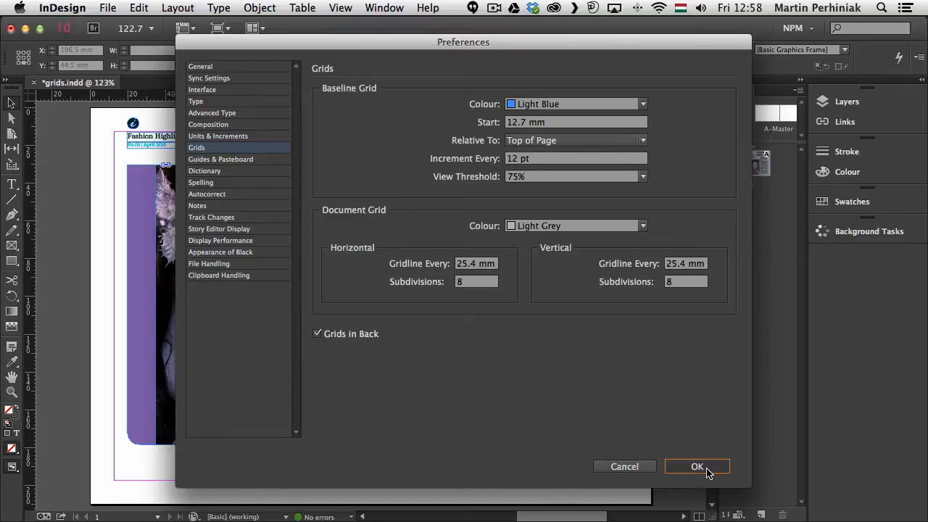
pyautogui.click(695, 466)
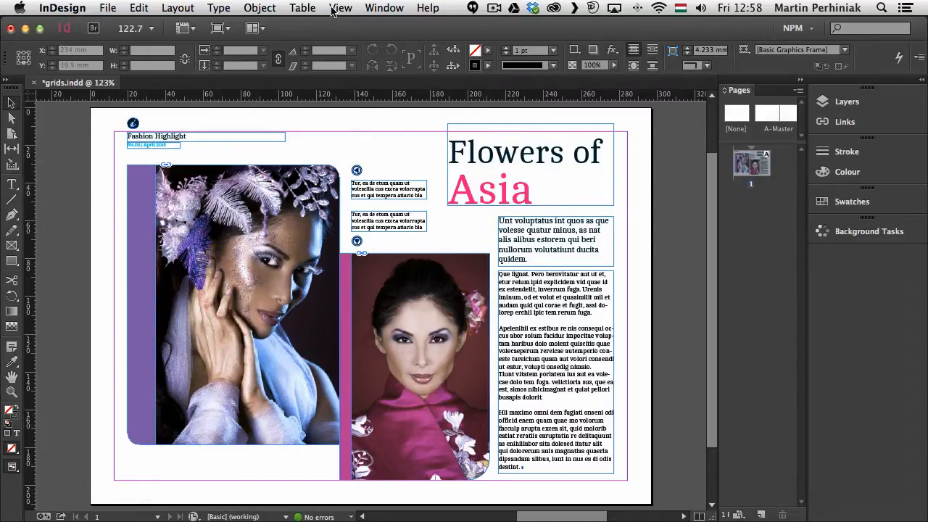
pyautogui.click(341, 8)
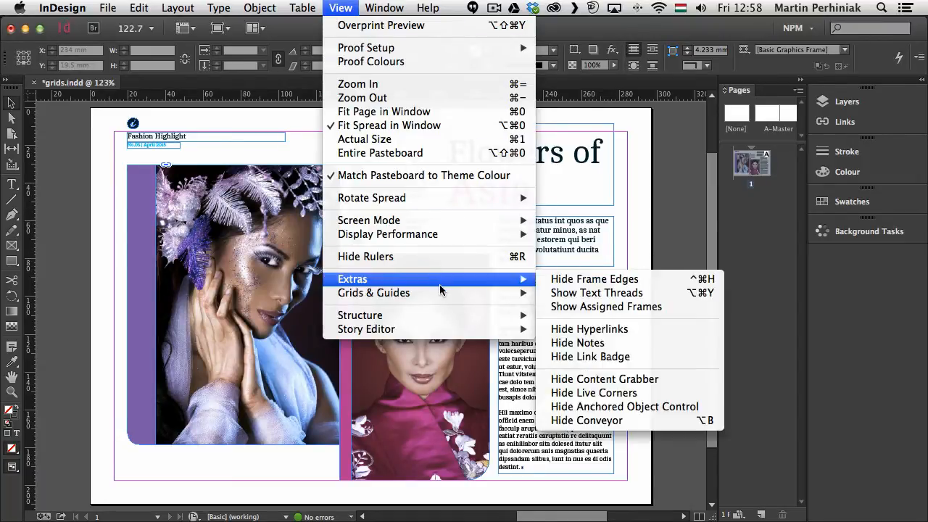
pyautogui.moveTo(373, 292)
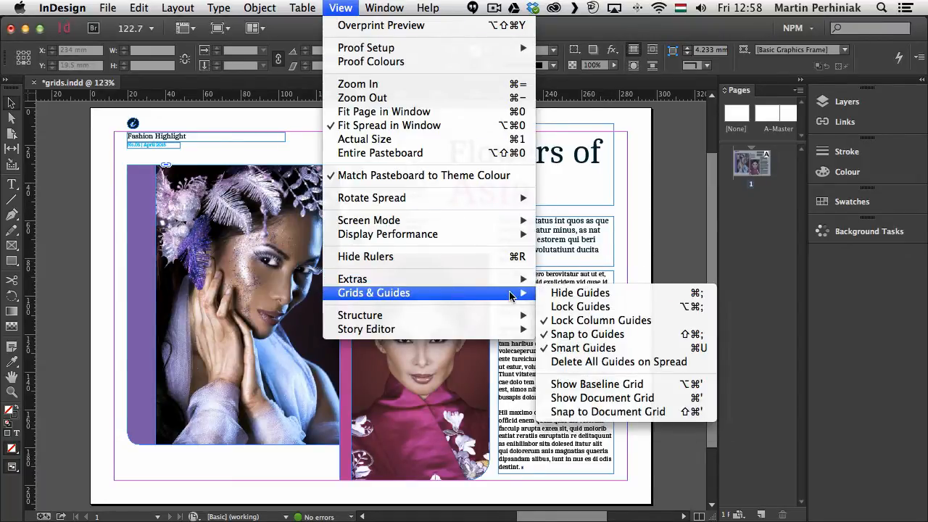
pyautogui.moveTo(616, 397)
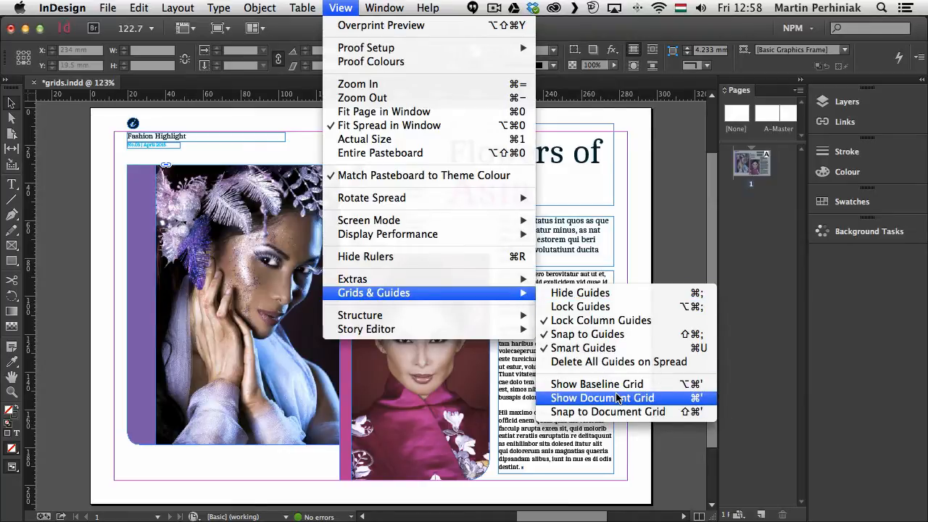
pyautogui.moveTo(634, 405)
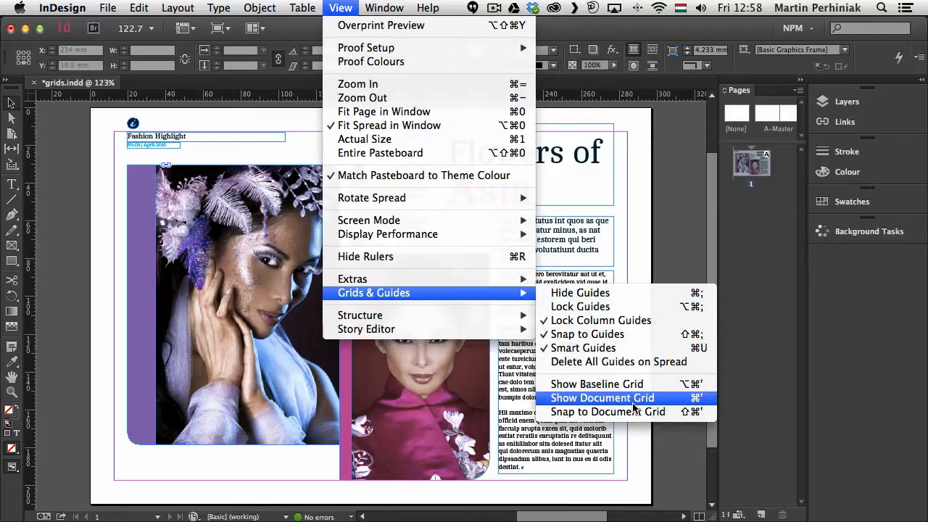
pyautogui.moveTo(607, 412)
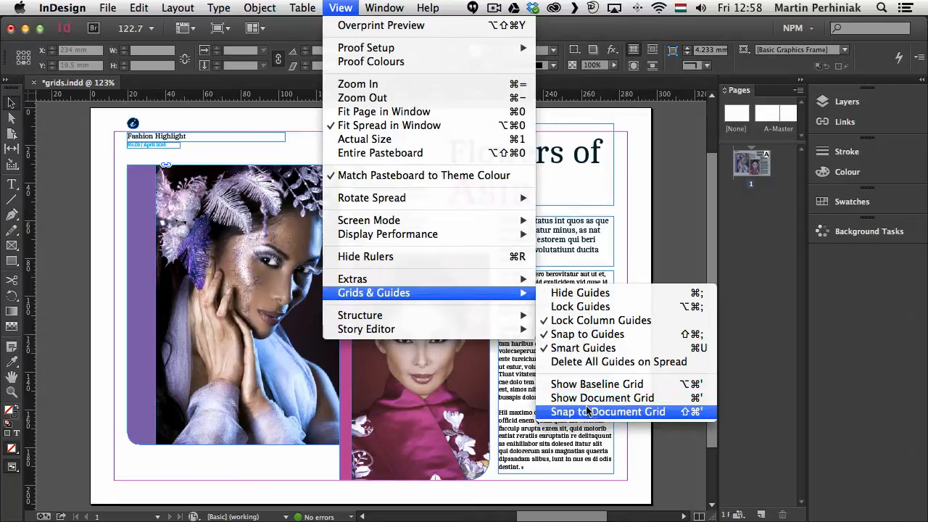
pyautogui.moveTo(603, 397)
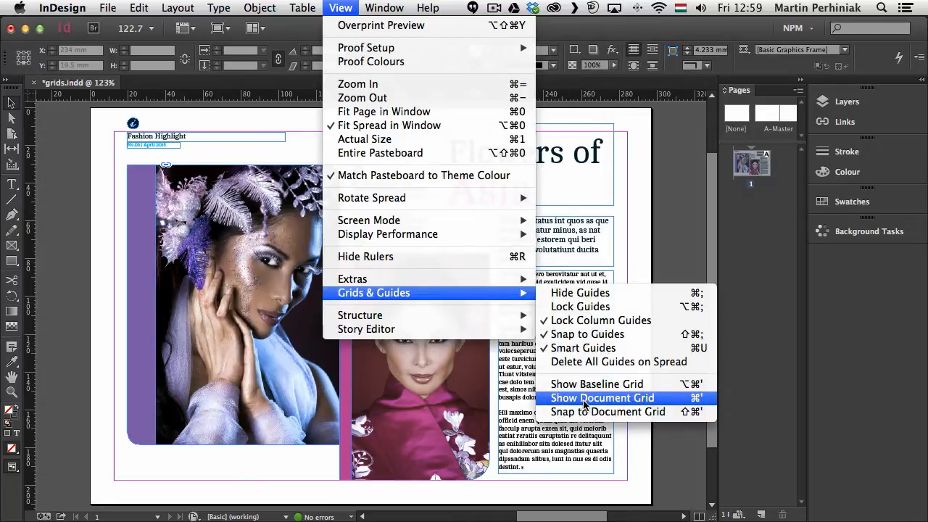
pyautogui.click(603, 397)
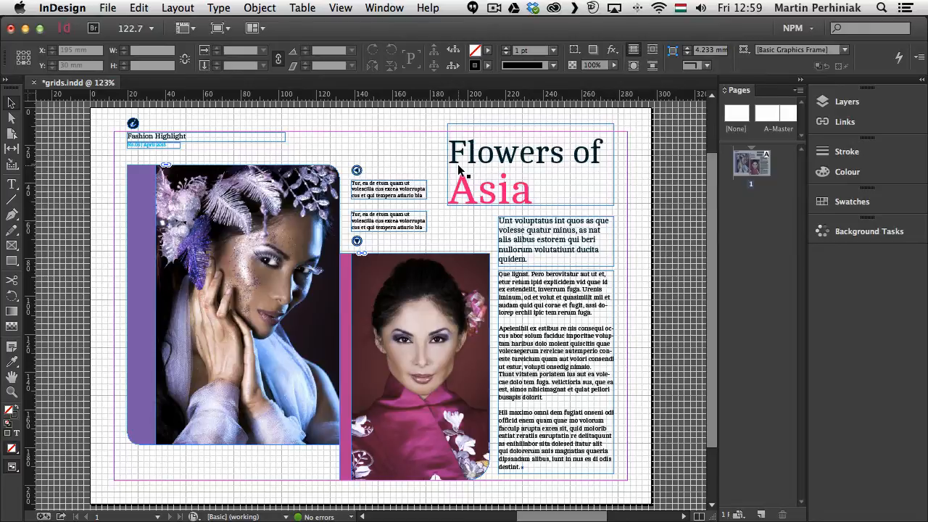
# - Turn on Snap to Document Grid and zoom in on the Fashion Highlight heading
pyautogui.click(384, 8)
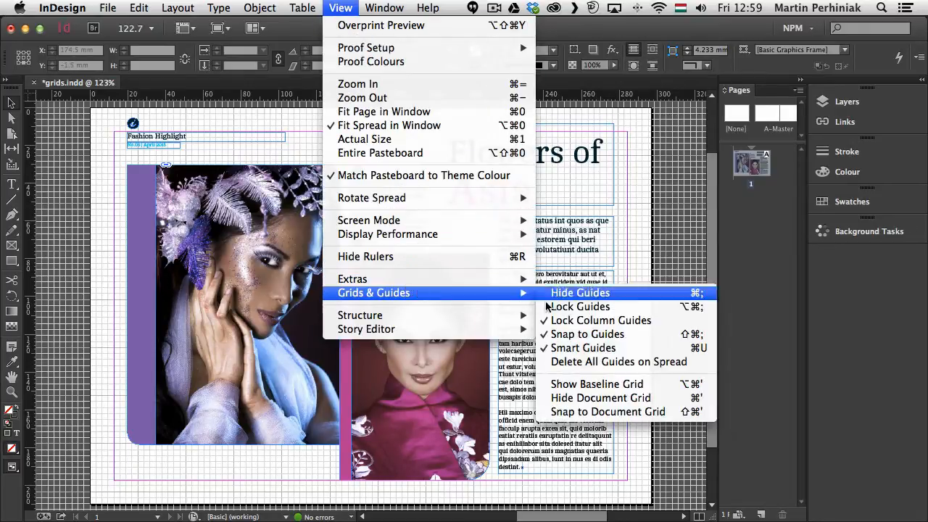
pyautogui.moveTo(607, 411)
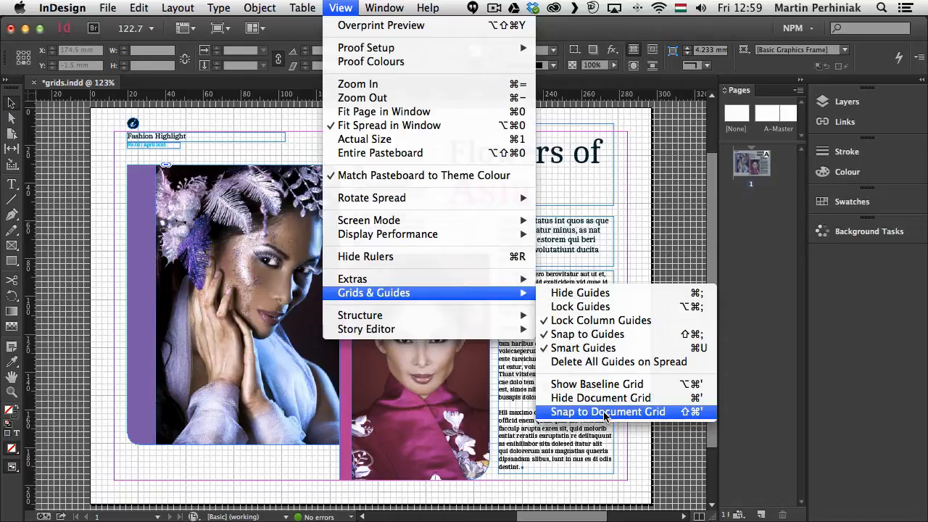
pyautogui.click(600, 397)
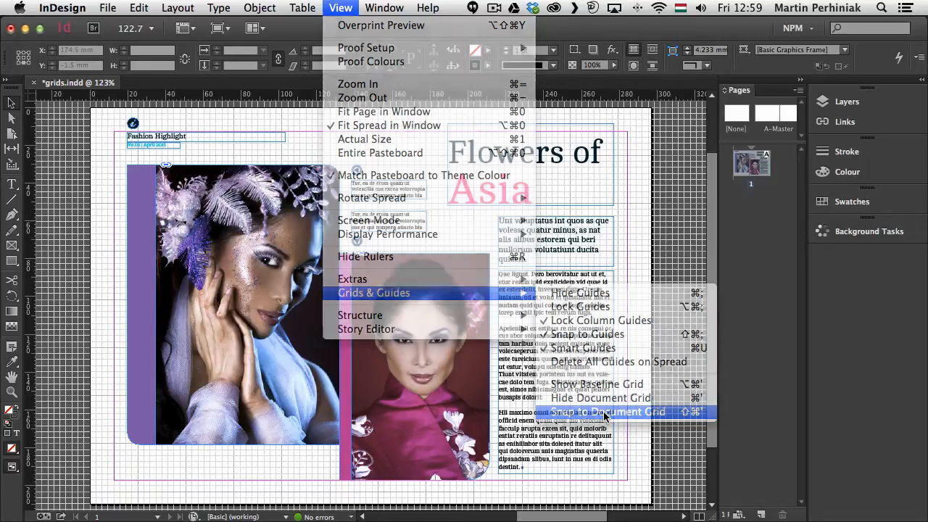
pyautogui.click(601, 412)
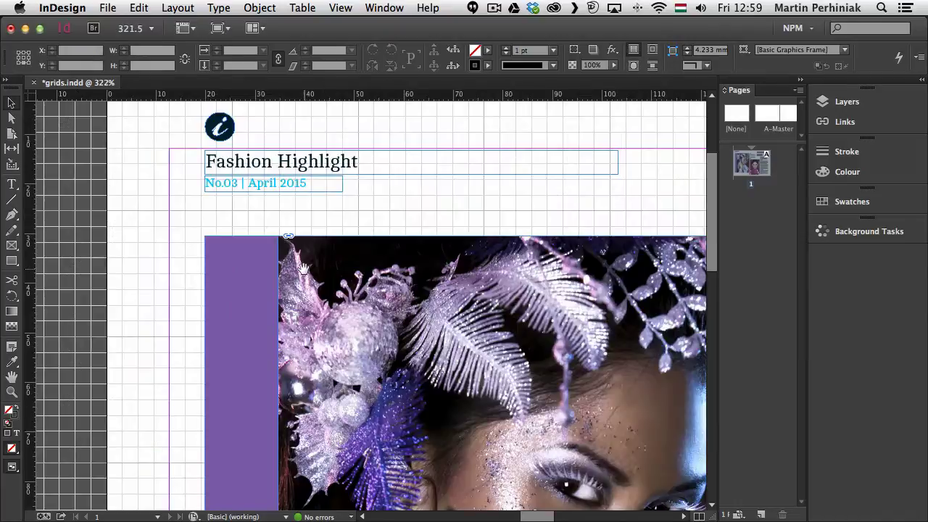
pyautogui.click(243, 326)
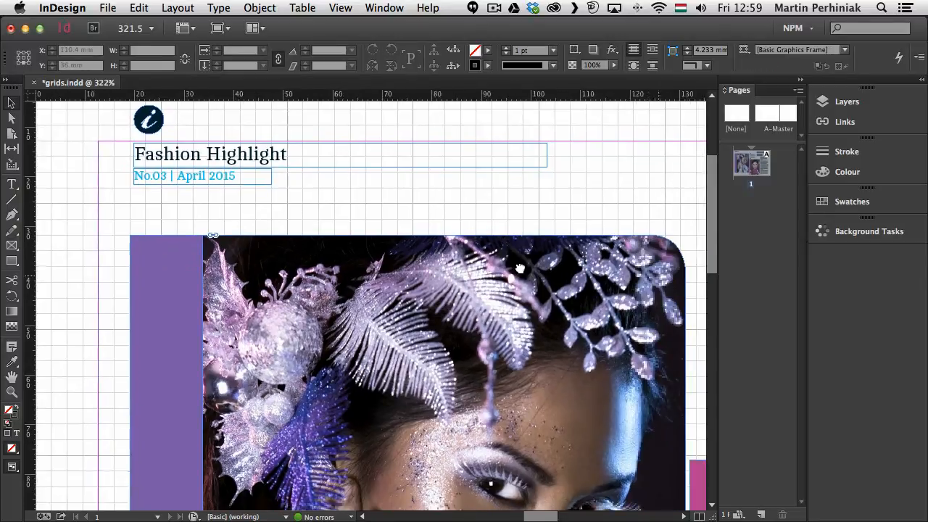
pyautogui.hscroll(3)
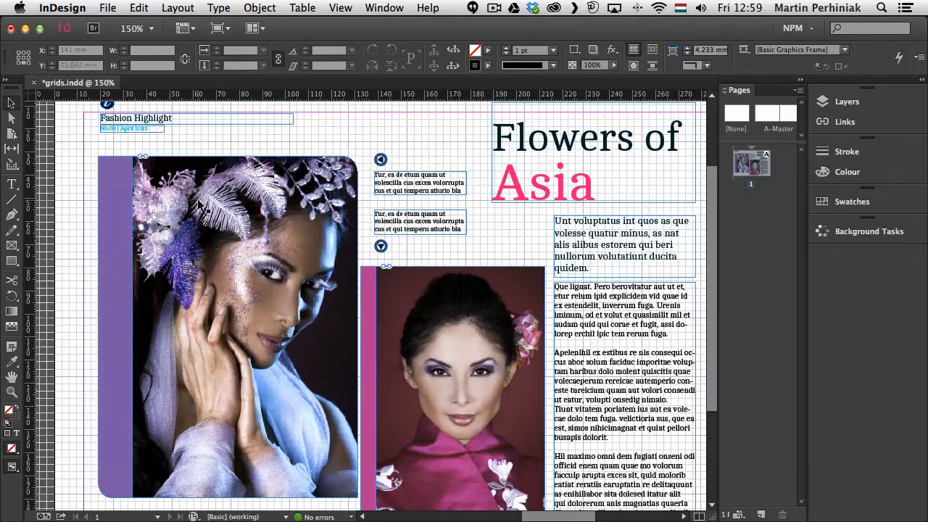
# - Narrow the large left photo so its right edge meets a gridline
pyautogui.click(244, 326)
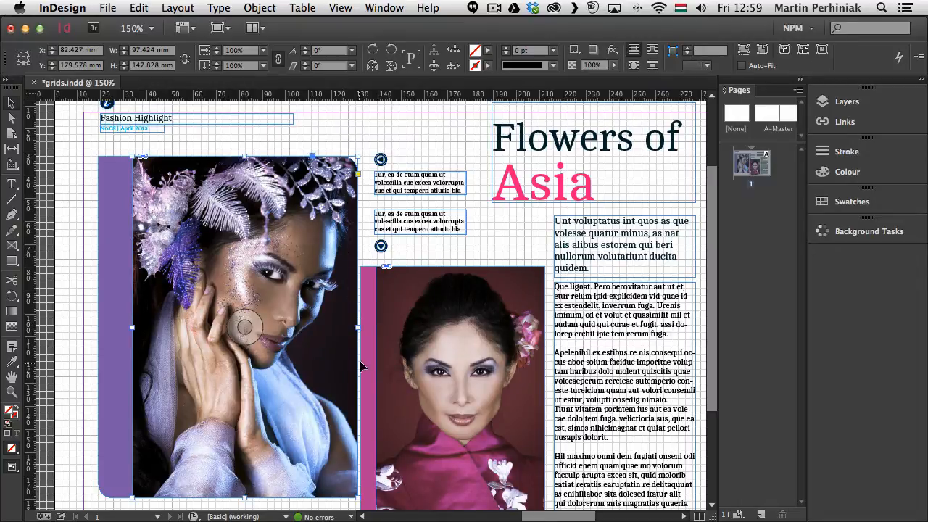
pyautogui.moveTo(357, 326); pyautogui.dragTo(351, 328)
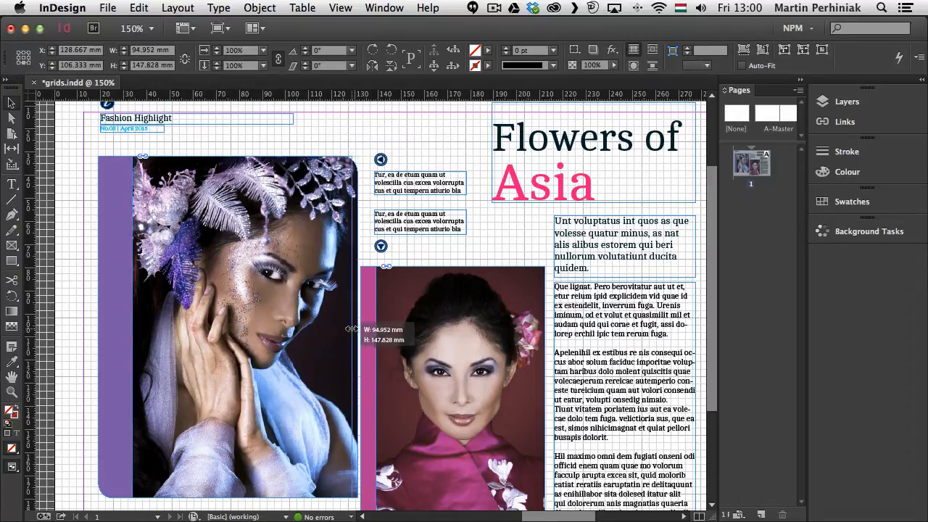
pyautogui.click(451, 254)
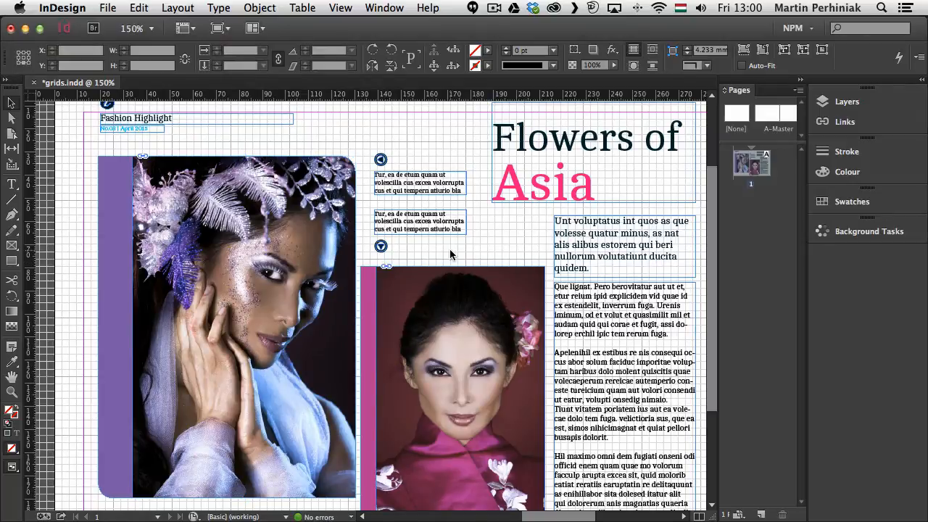
# - Shift the right photo group left so it snaps to the document grid
pyautogui.click(377, 263)
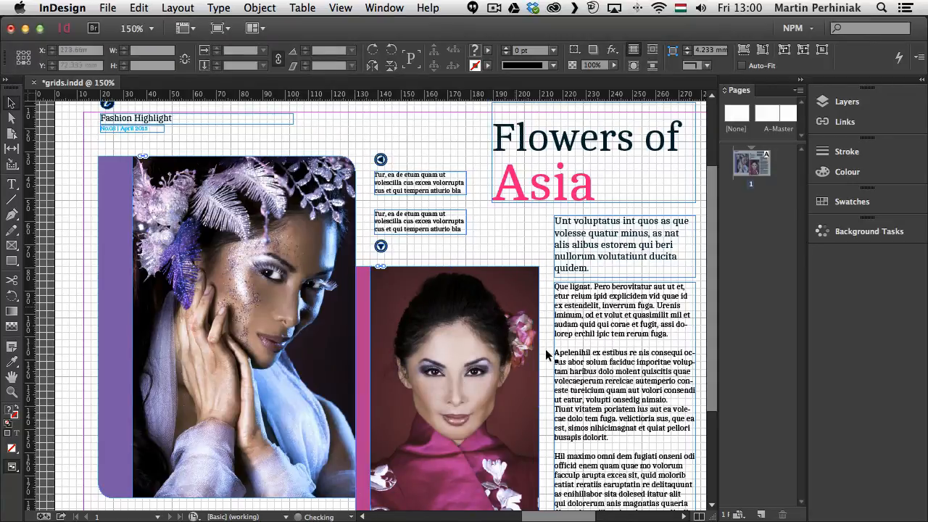
pyautogui.click(454, 391)
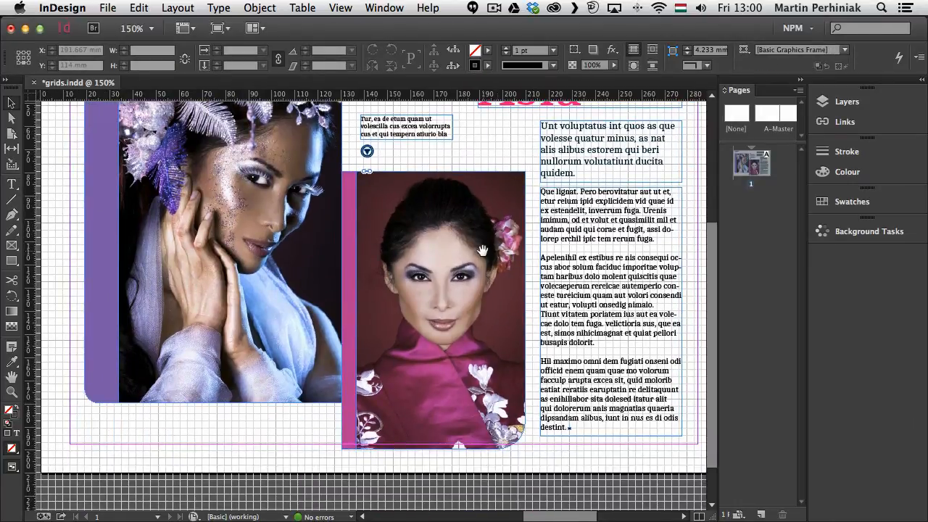
pyautogui.click(435, 312)
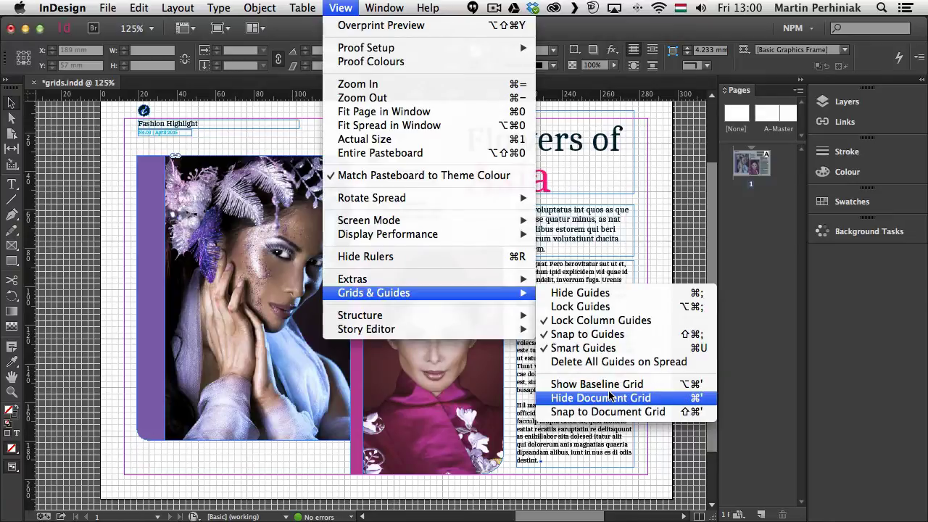
pyautogui.moveTo(592, 397)
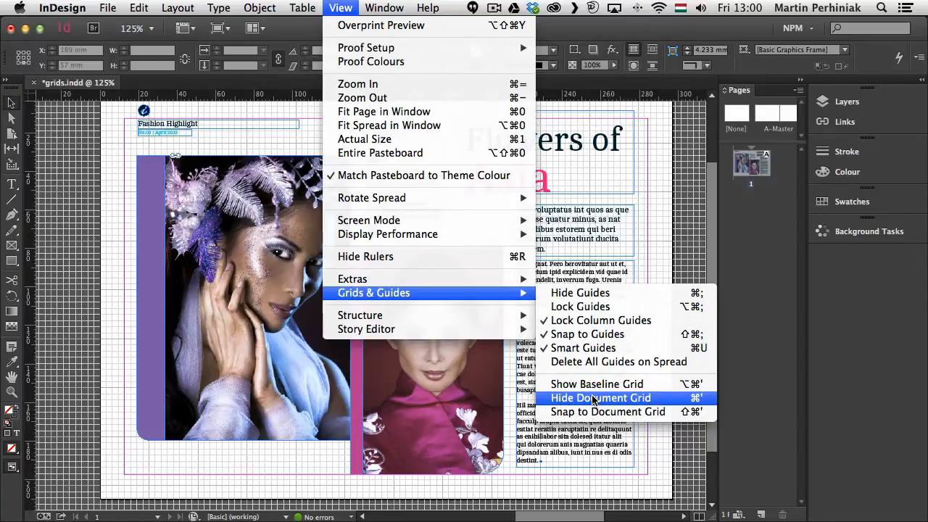
# - Choose Hide Document Grid, leaving the photo frames' grid-aligned edges intact
pyautogui.click(600, 397)
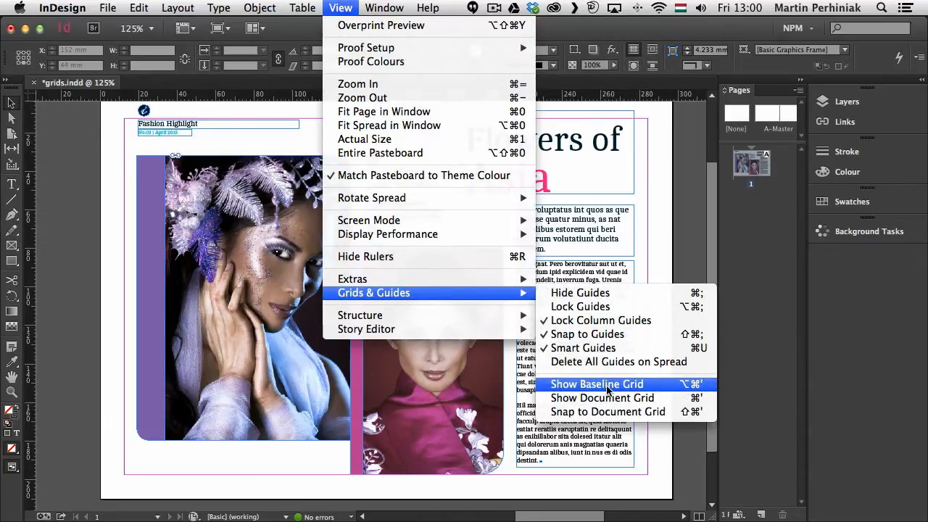
# - Turn on Show Baseline Grid so horizontal lines run behind the body text
pyautogui.click(597, 384)
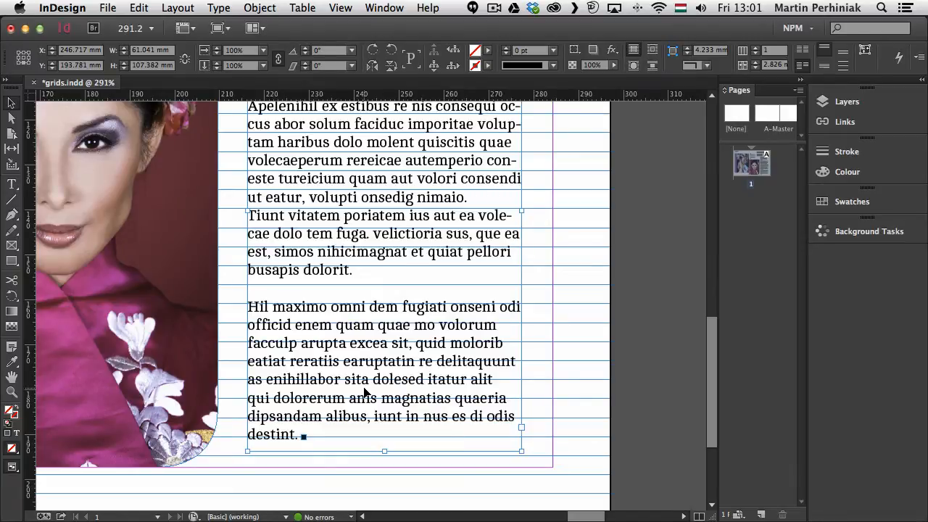
# - Apply Align to Baseline Grid to the body text with the Type tool
pyautogui.scroll(3)
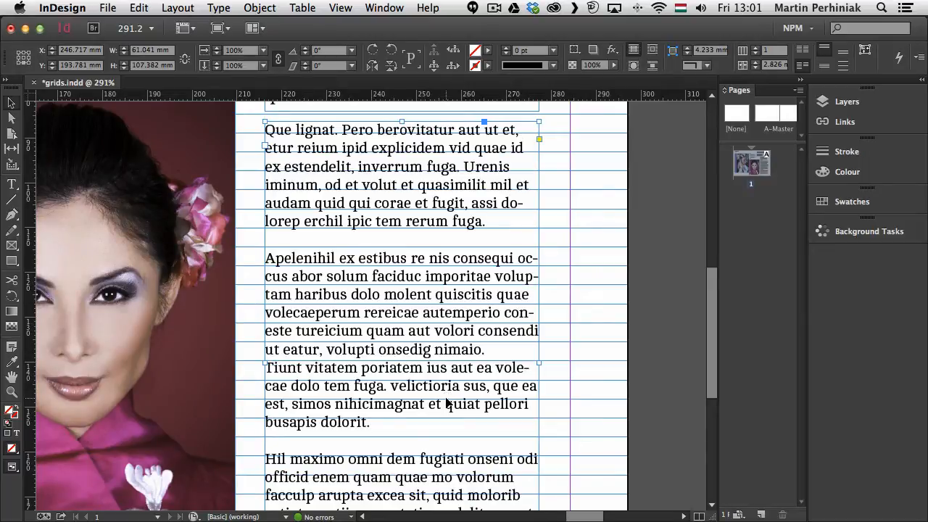
pyautogui.click(11, 185)
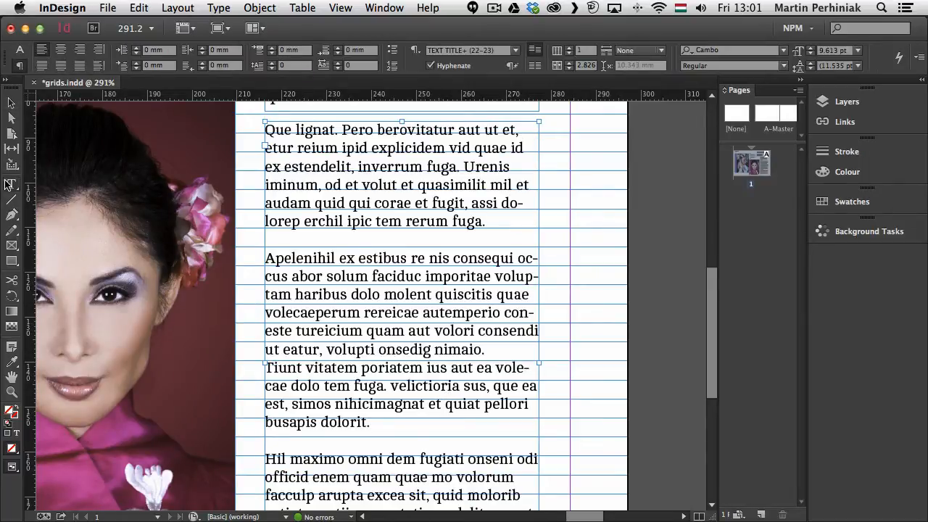
pyautogui.moveTo(13, 185)
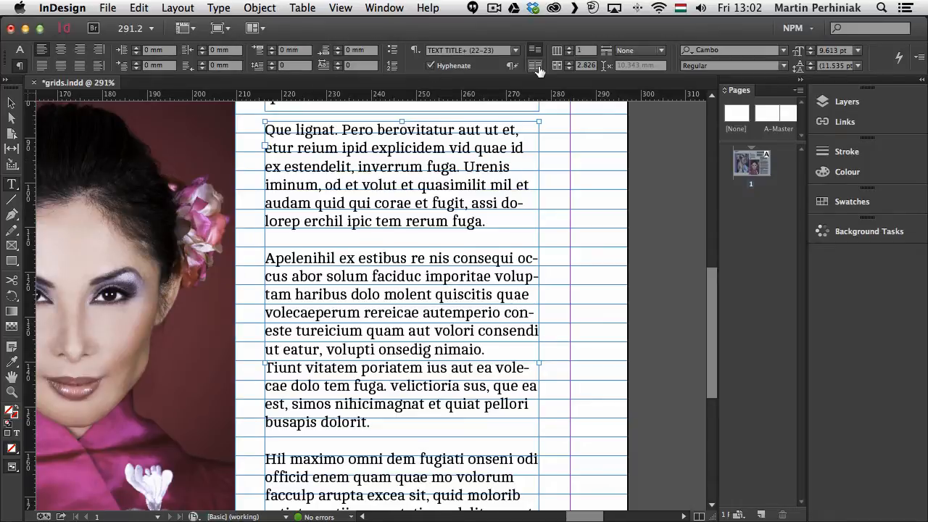
pyautogui.moveTo(535, 65)
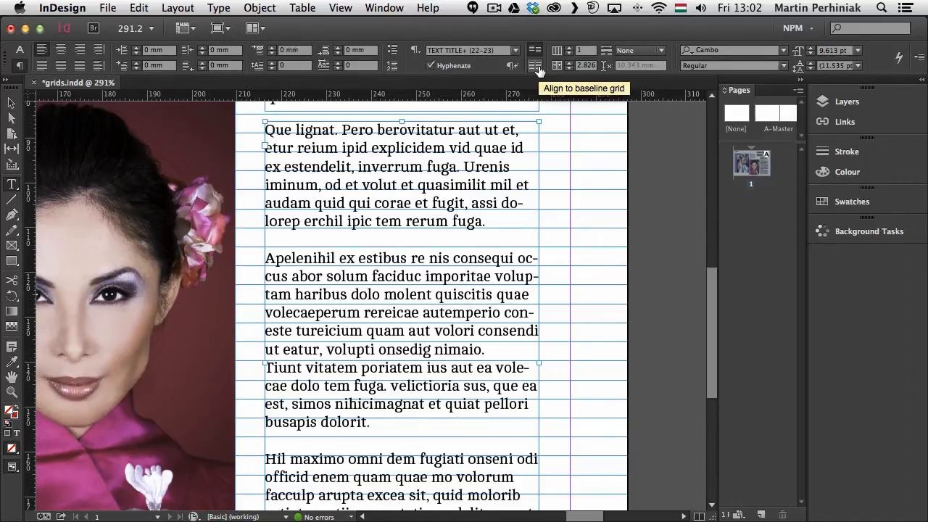
pyautogui.click(534, 65)
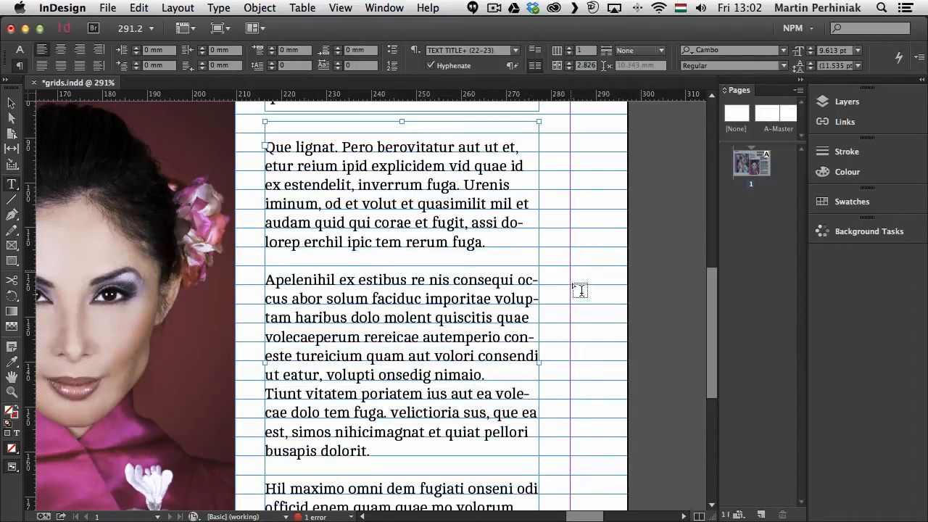
pyautogui.scroll(-3)
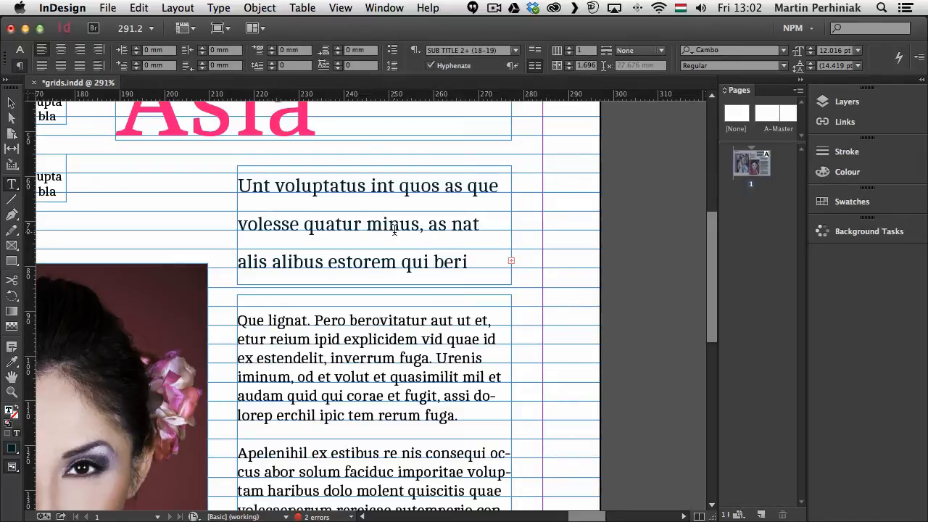
# - Place the Type cursor in the intro subtitle paragraph to edit it
pyautogui.click(361, 223)
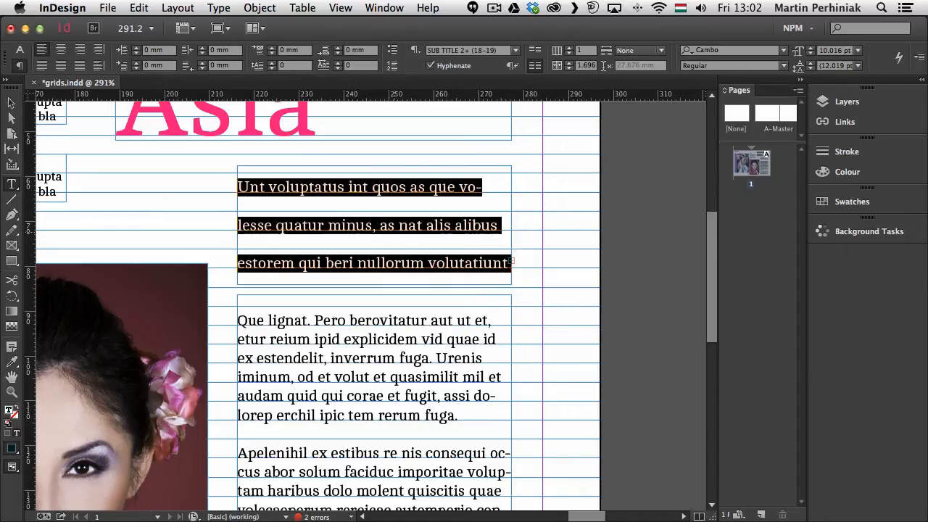
# - Change the baseline grid increment in Grids preferences from 14 pt to 10 pt
pyautogui.click(62, 8)
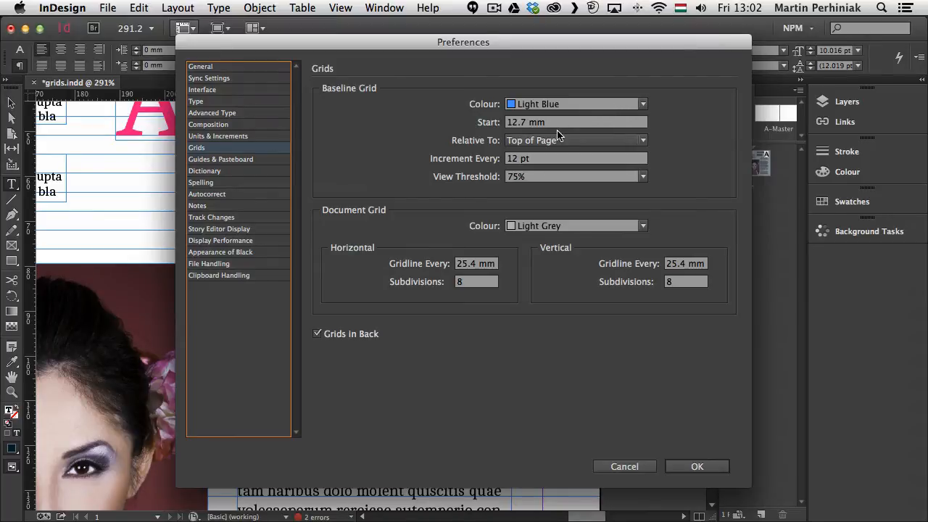
pyautogui.moveTo(540, 140)
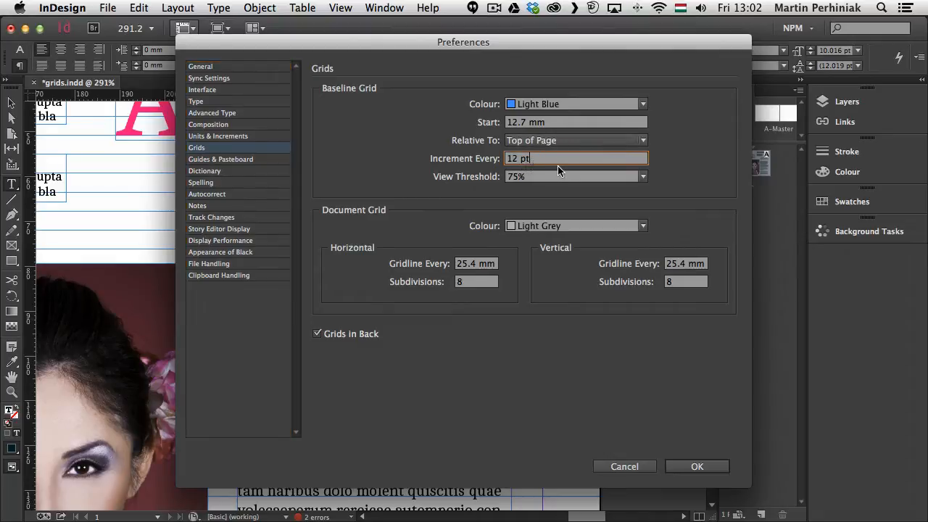
pyautogui.write('14 pt')
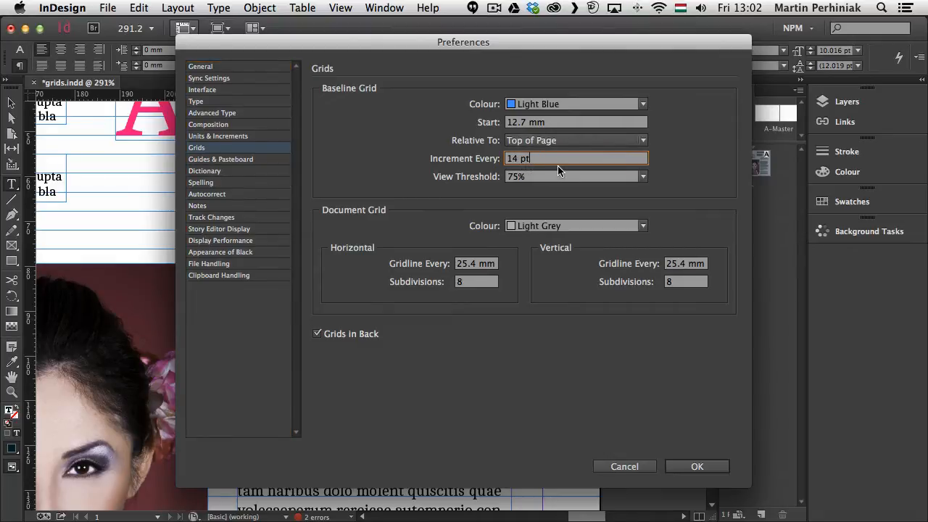
pyautogui.write('10 pt')
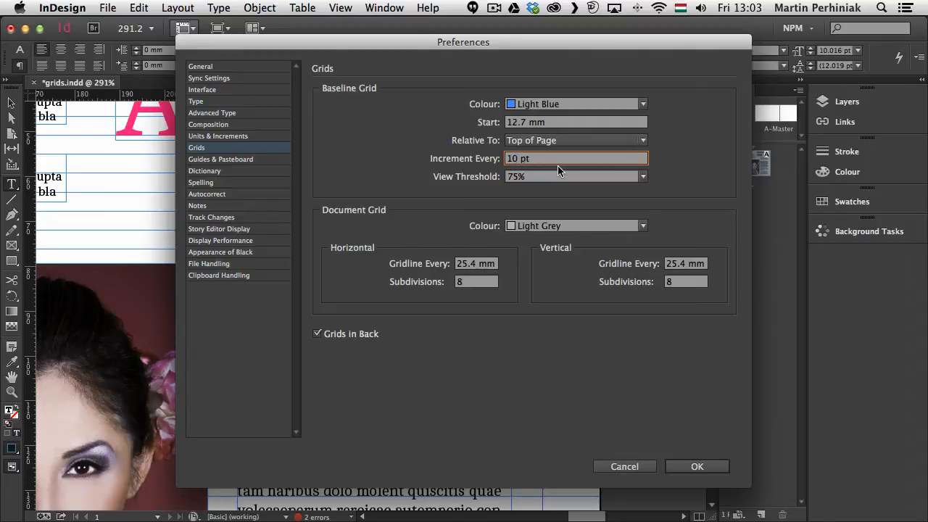
pyautogui.click(696, 466)
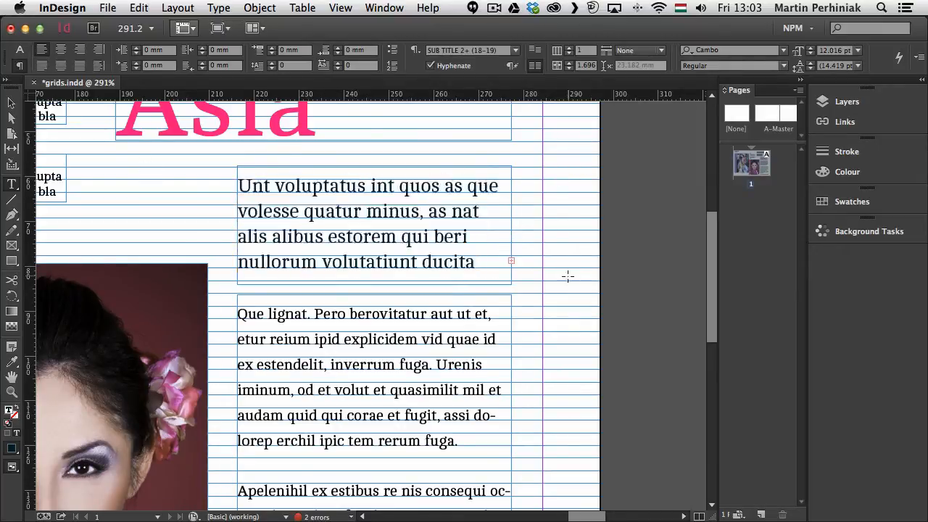
# - Enlarge the subtitle frame upward so its overset final line appears
pyautogui.click(374, 232)
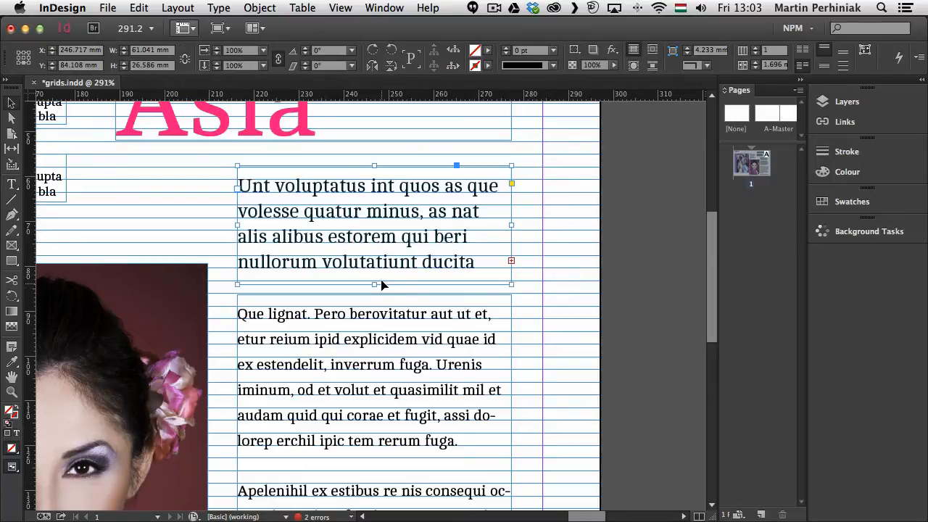
pyautogui.moveTo(374, 165); pyautogui.dragTo(374, 155)
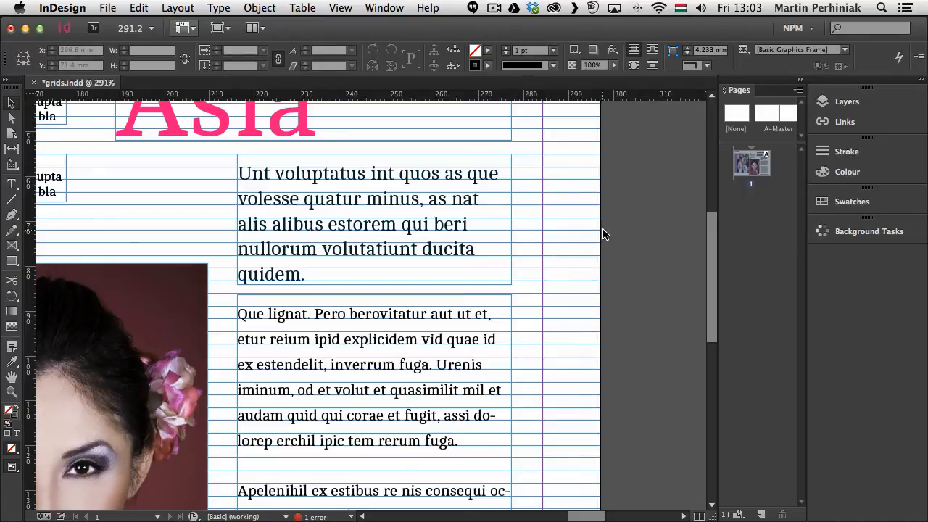
pyautogui.scroll(-3)
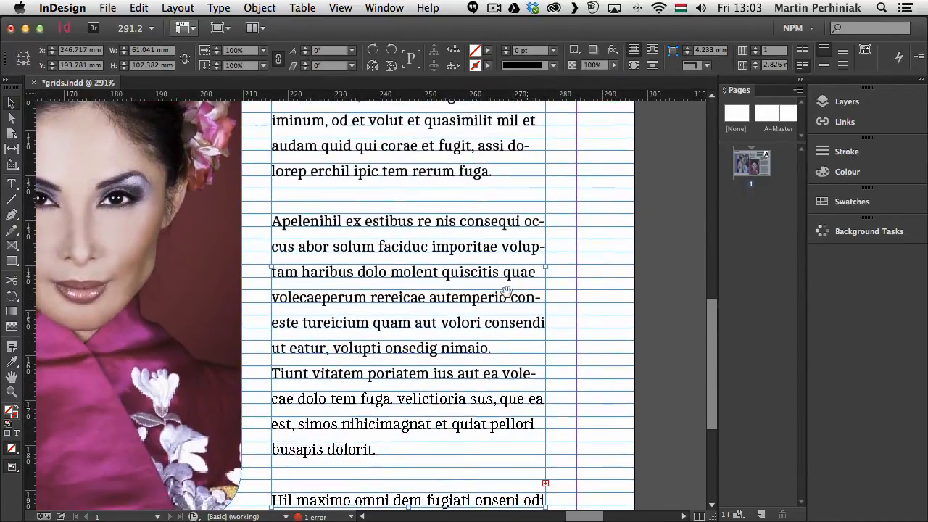
pyautogui.scroll(-3)
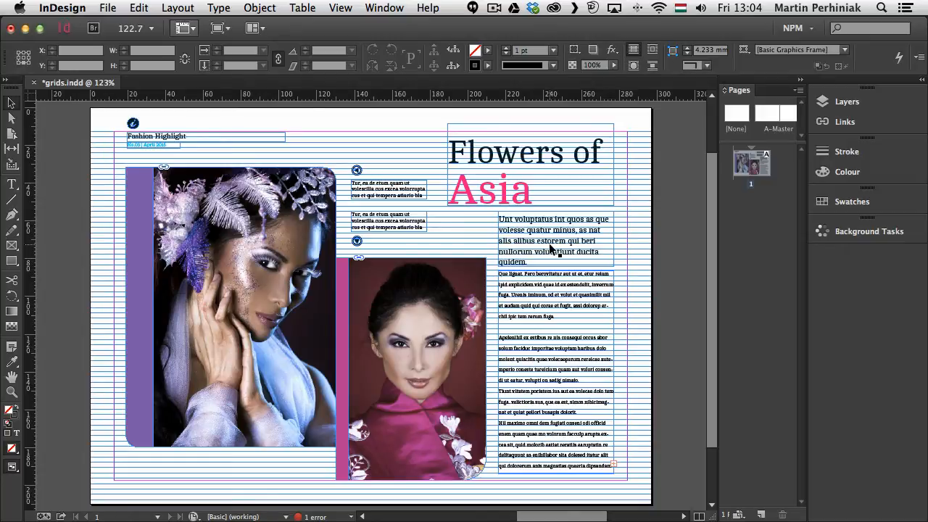
pyautogui.moveTo(547, 245)
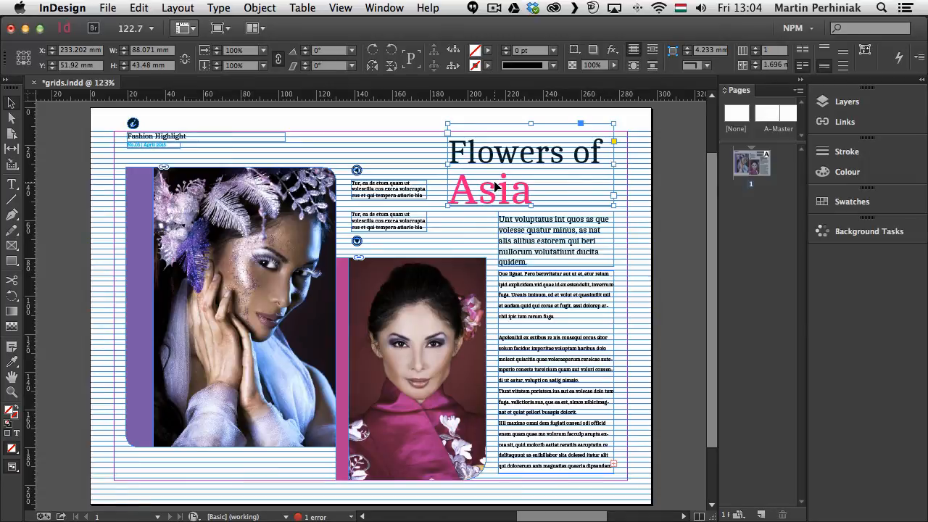
# - Select the Flowers of Asia title frame and choose Hide Baseline Grid
pyautogui.click(493, 189)
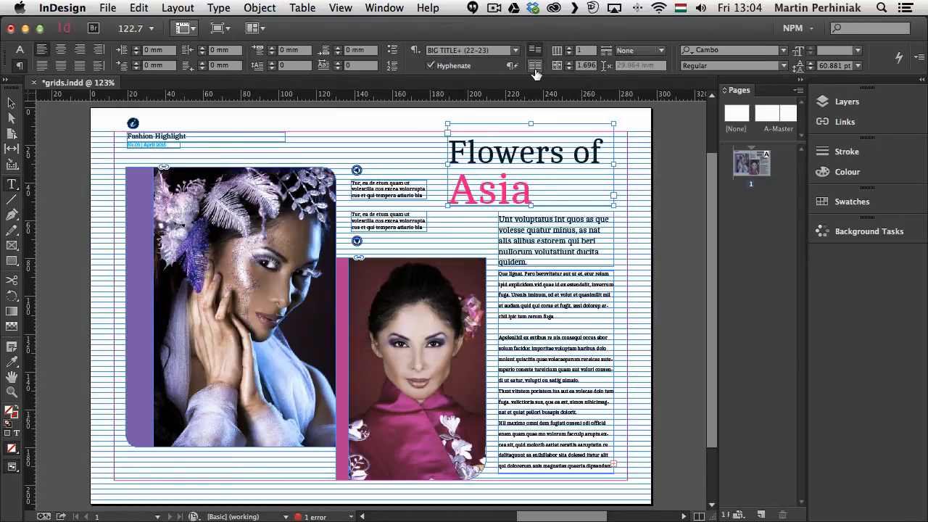
pyautogui.click(384, 8)
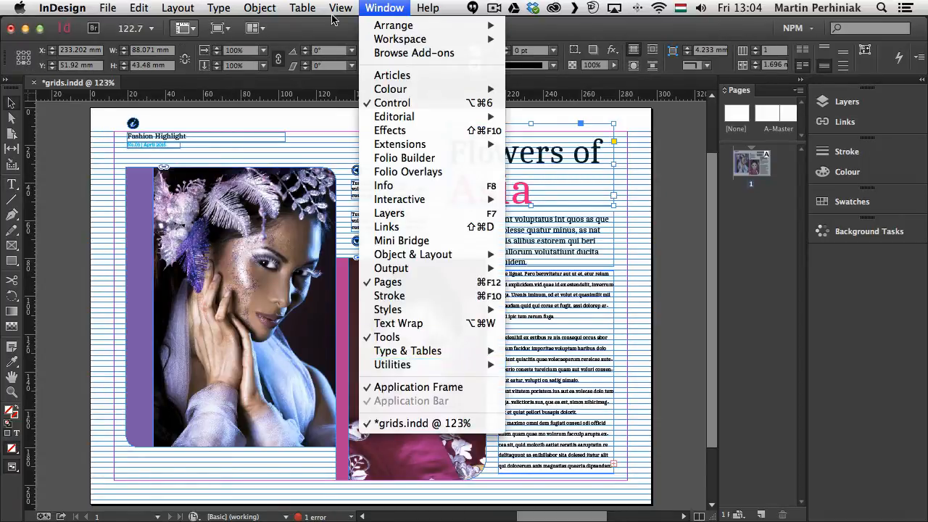
pyautogui.click(340, 8)
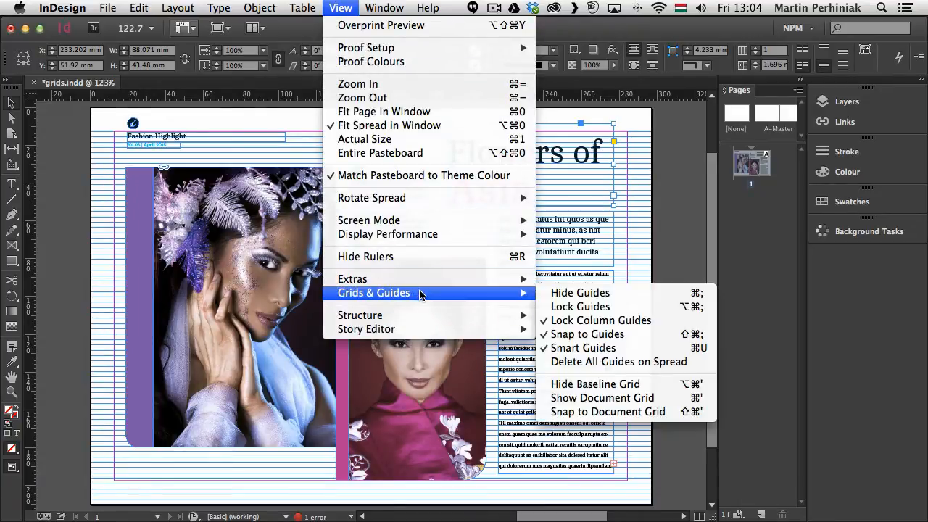
pyautogui.moveTo(595, 384)
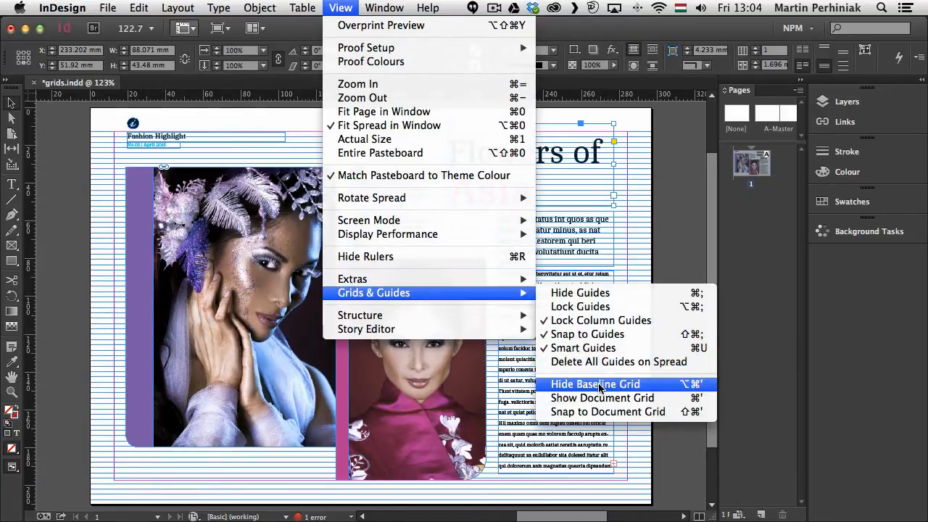
pyautogui.click(595, 384)
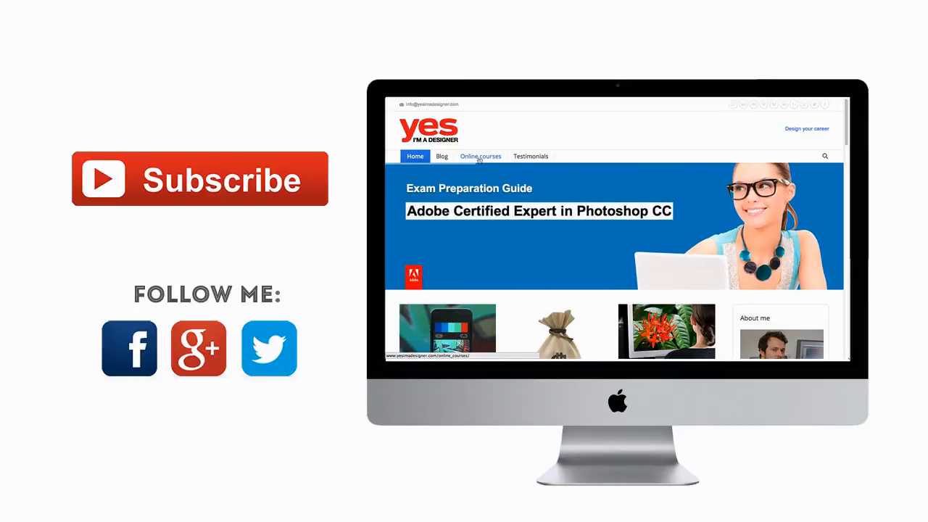
pyautogui.scroll(-3)
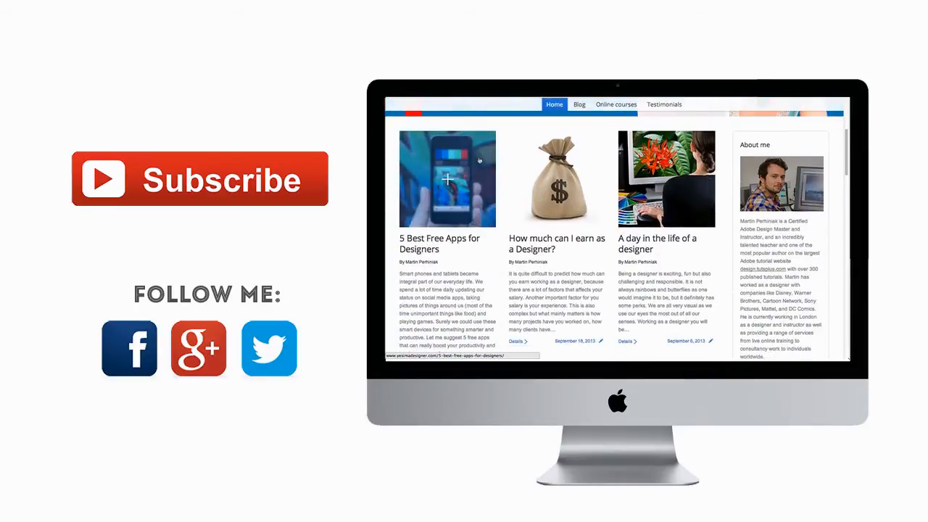
pyautogui.scroll(-3)
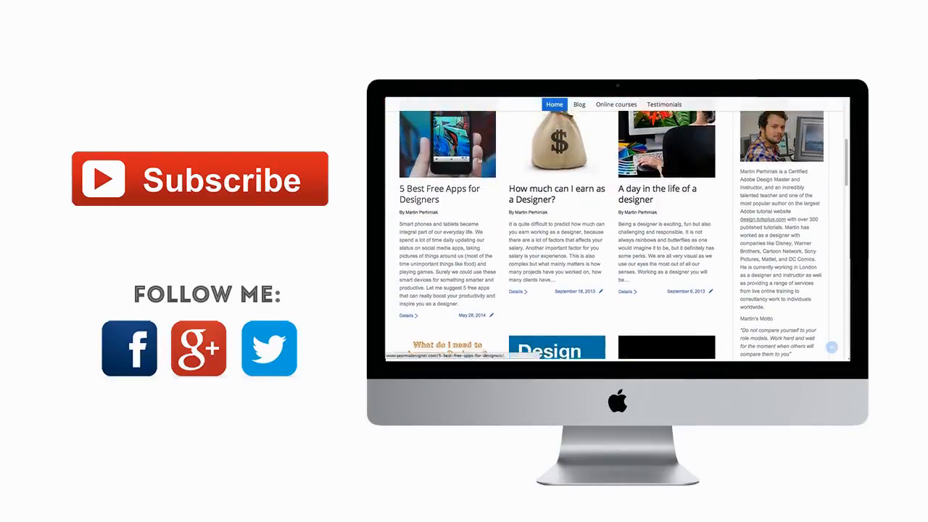